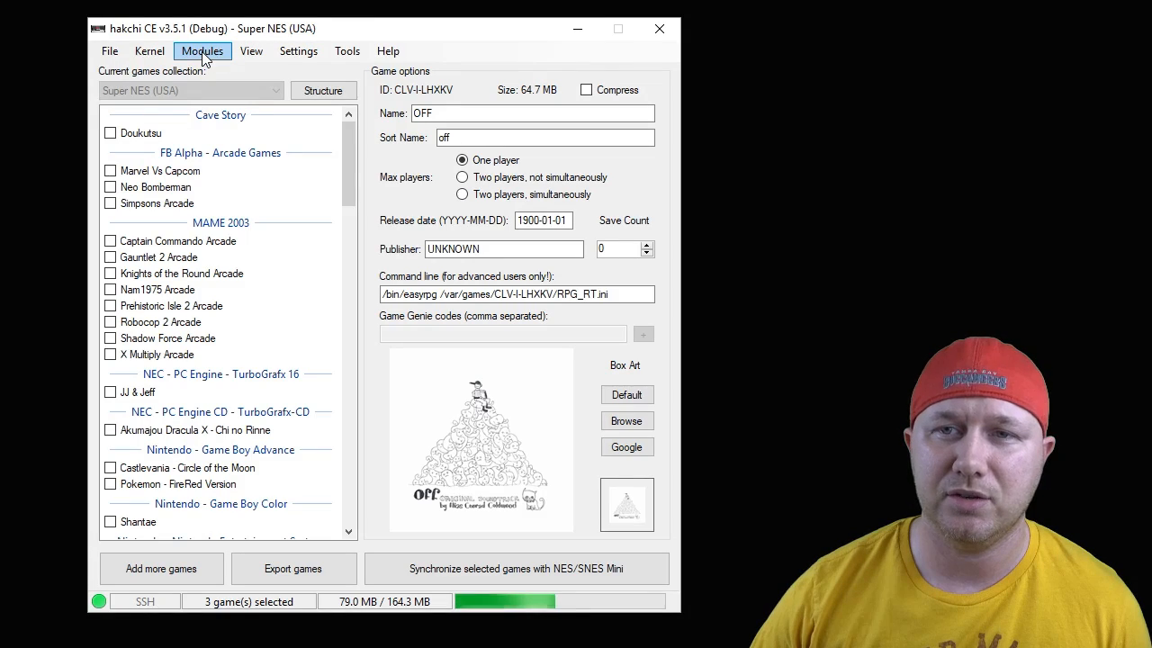
- Browse the mod store for RetroArch 'Neo' 1.7.4a details and its available cores
{"action": "left_click", "coordinate": [201, 51]}
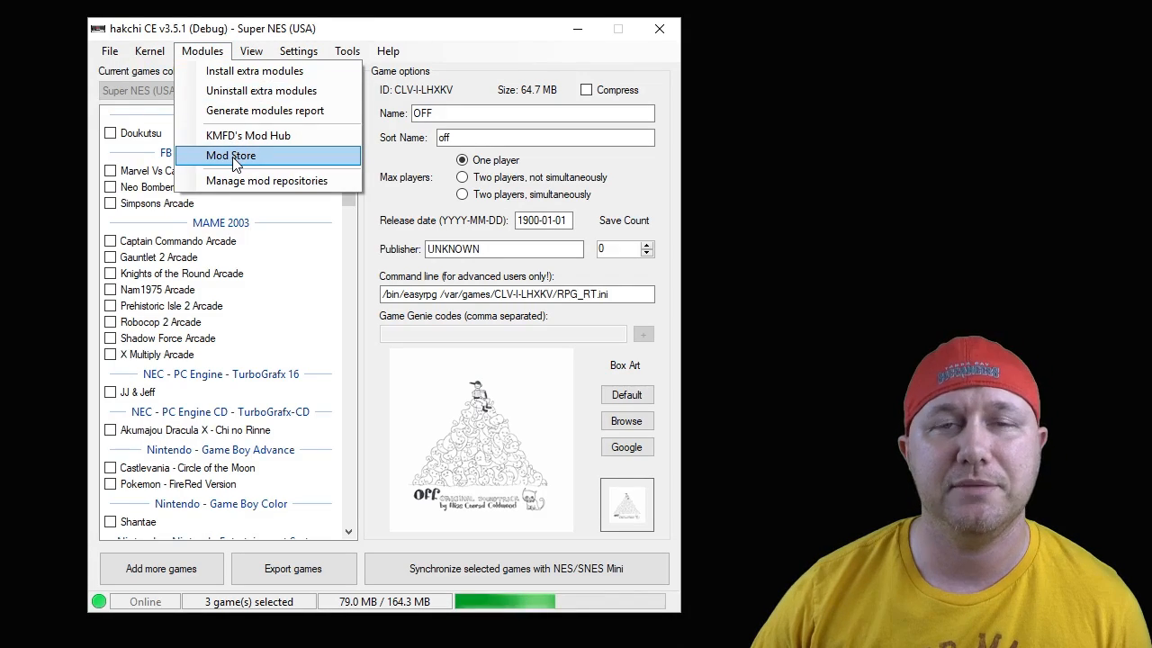
{"action": "left_click", "coordinate": [231, 155]}
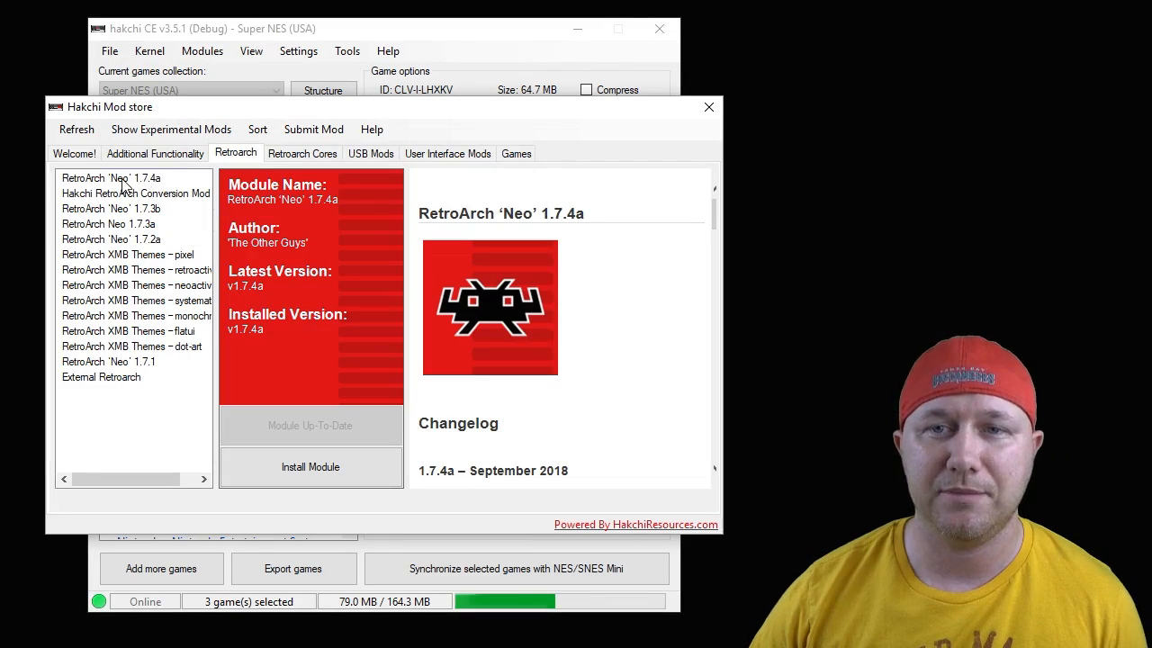
{"action": "left_click", "coordinate": [110, 177]}
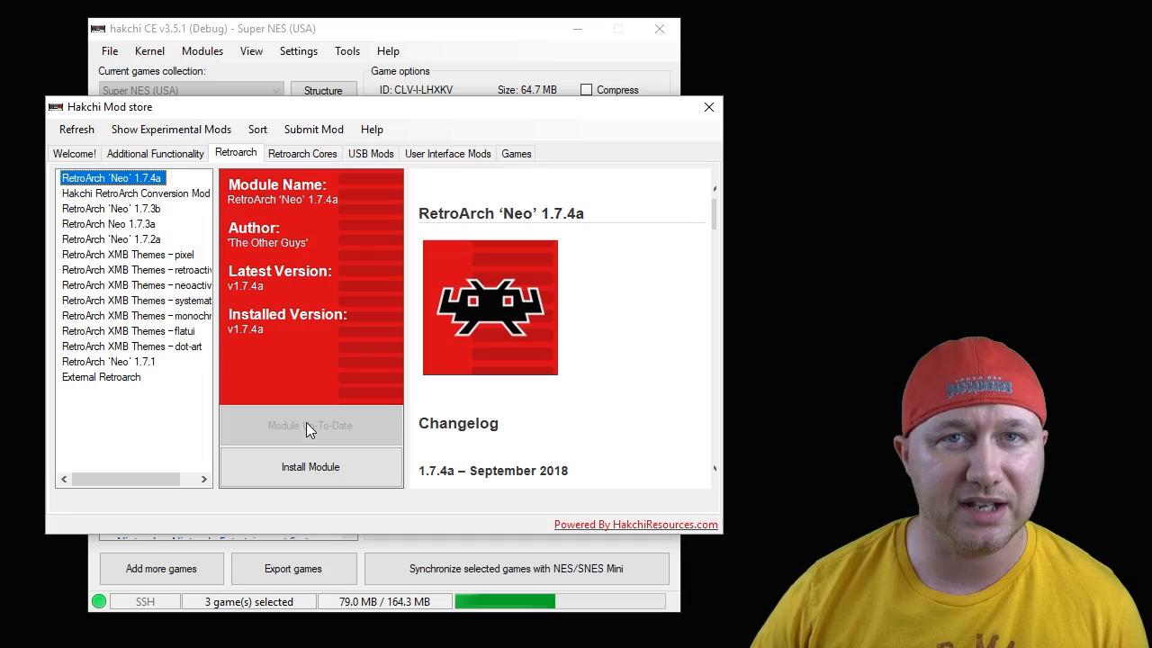
{"action": "left_click", "coordinate": [302, 152]}
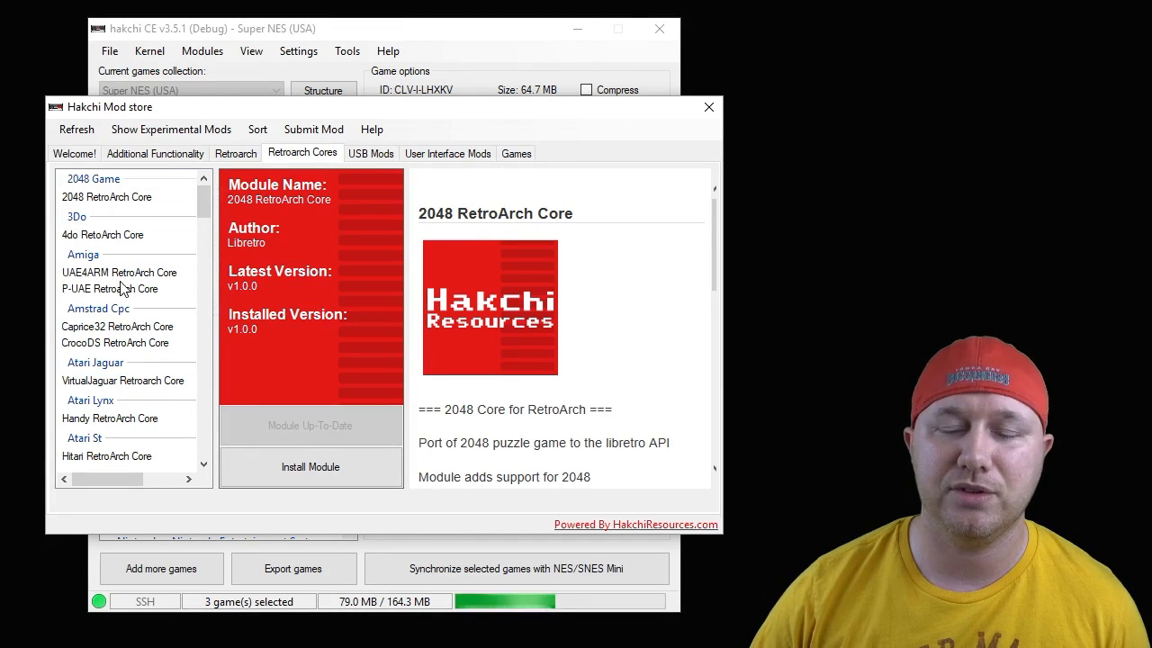
{"action": "left_click", "coordinate": [98, 308]}
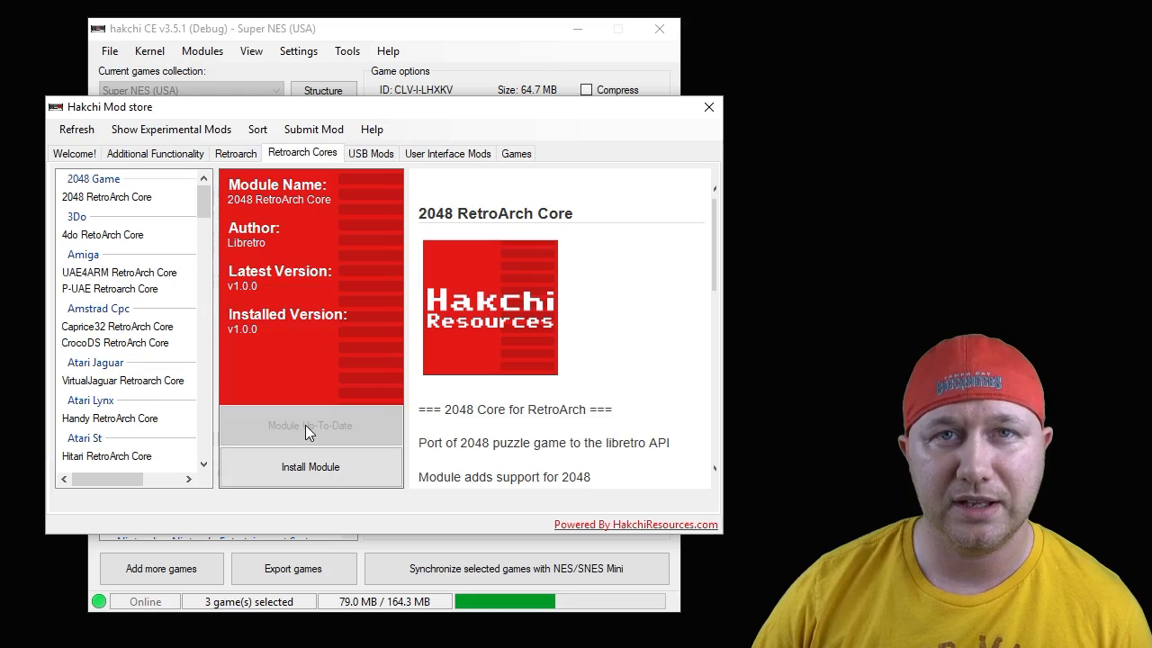
{"action": "left_click", "coordinate": [708, 107]}
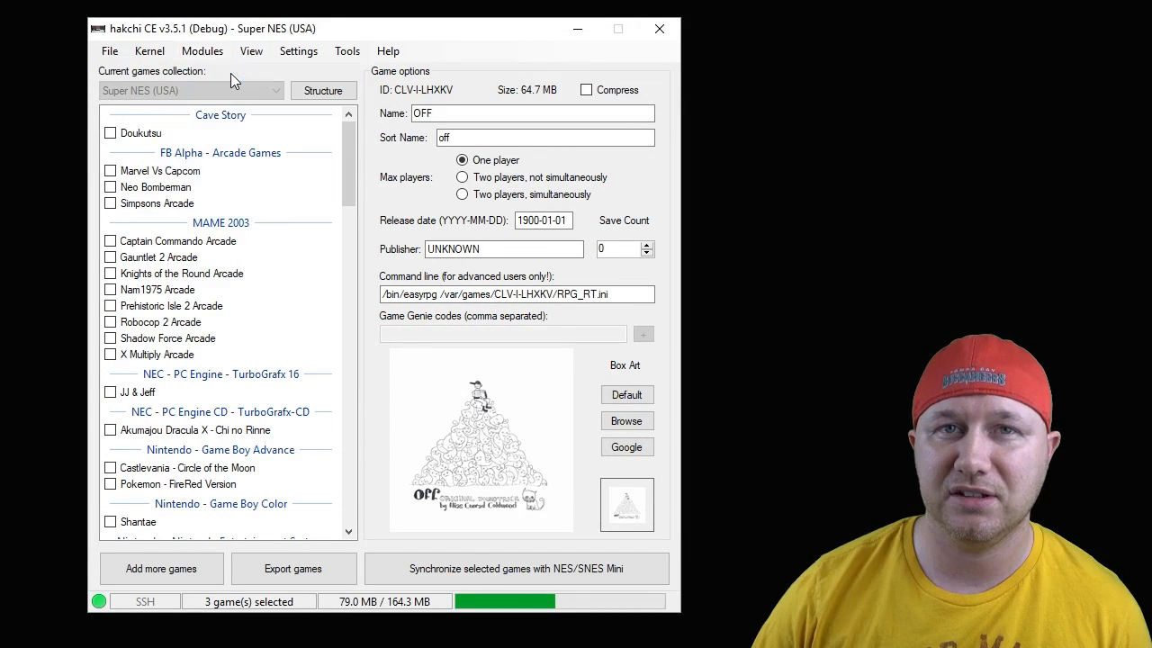
- Tick RPG Maker 2000/2003 (EasyRPG) and RetroArch 'Neo' v1.7.4a and confirm installation
{"action": "left_click", "coordinate": [201, 50]}
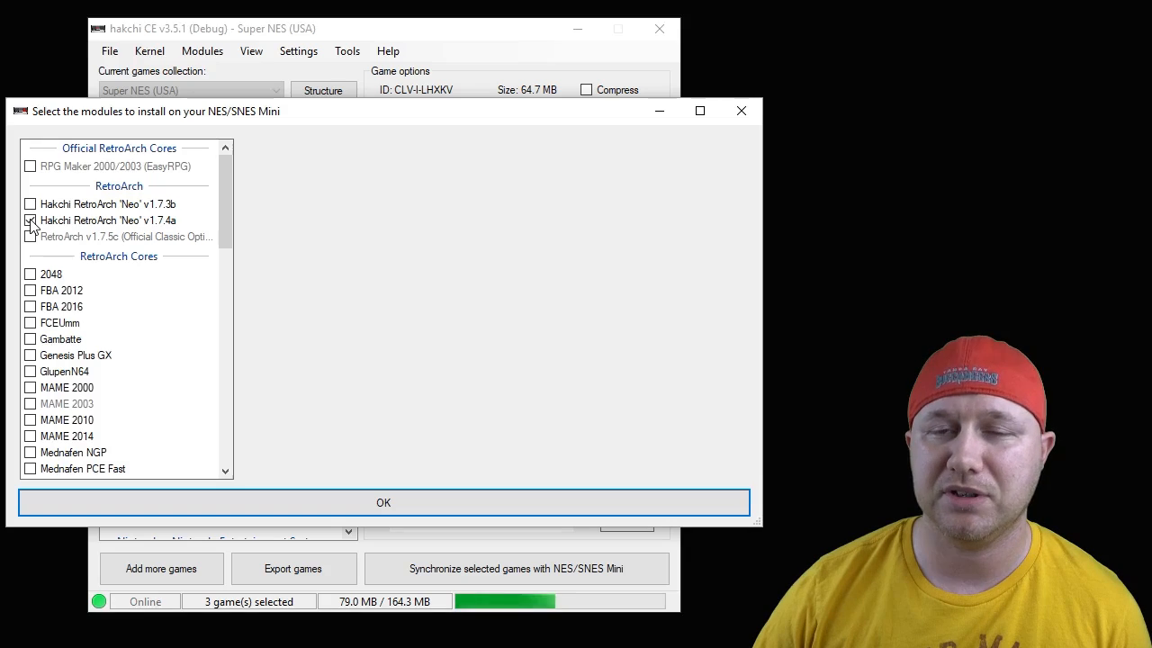
{"action": "left_click", "coordinate": [31, 220]}
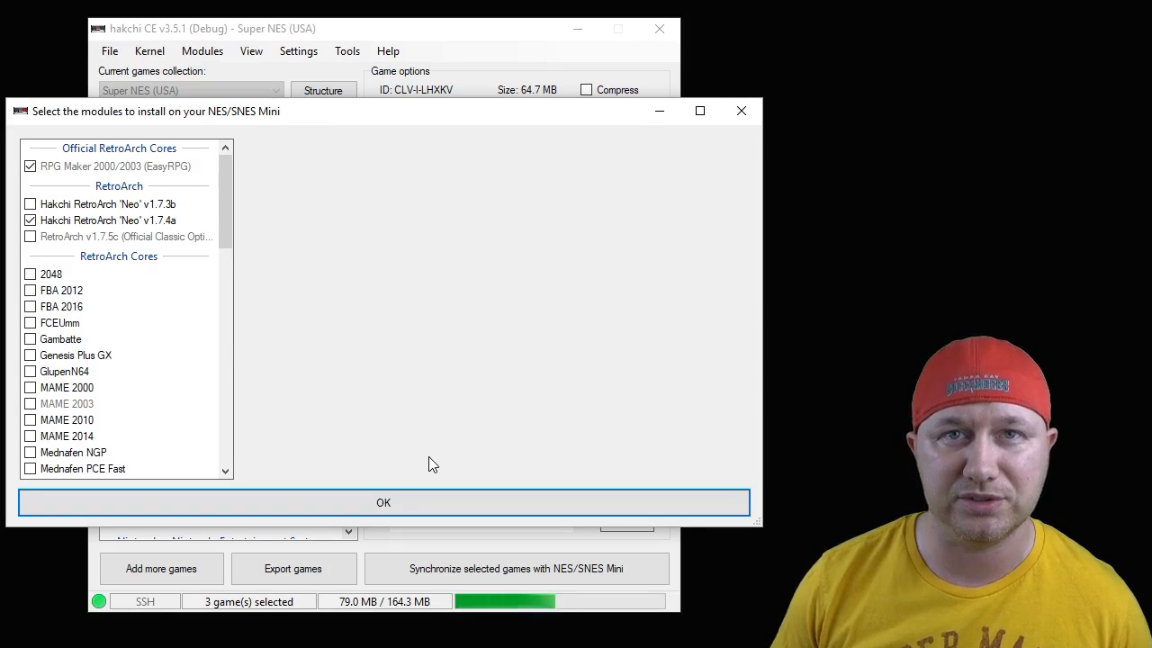
{"action": "left_click", "coordinate": [383, 502]}
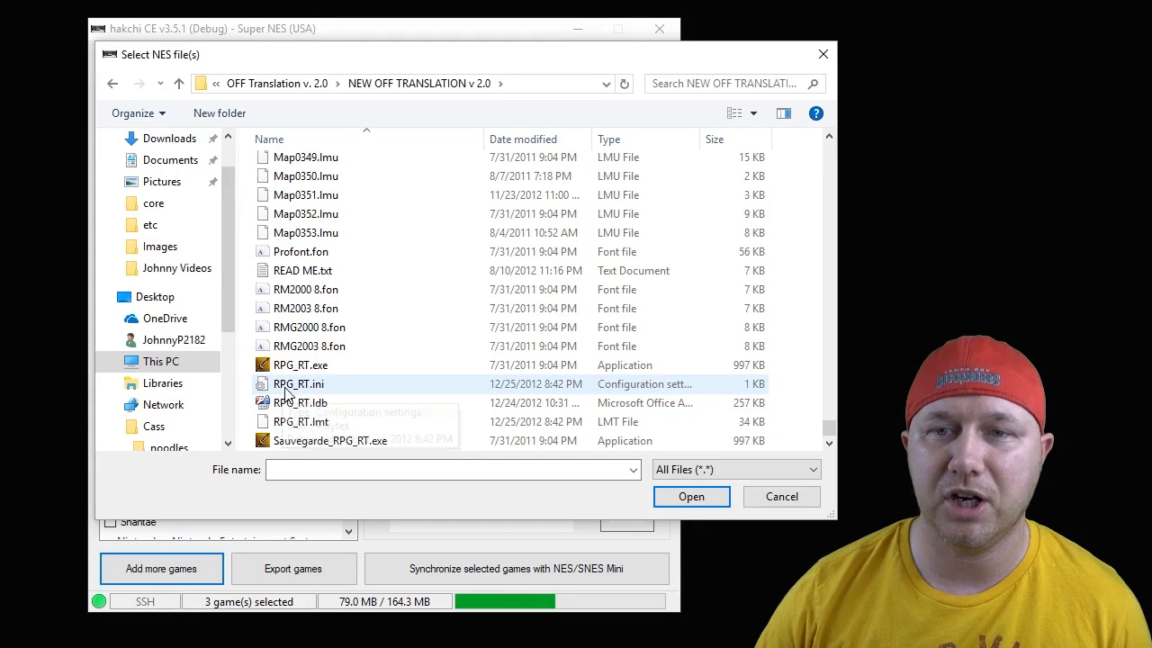
{"action": "mouse_move", "coordinate": [301, 384]}
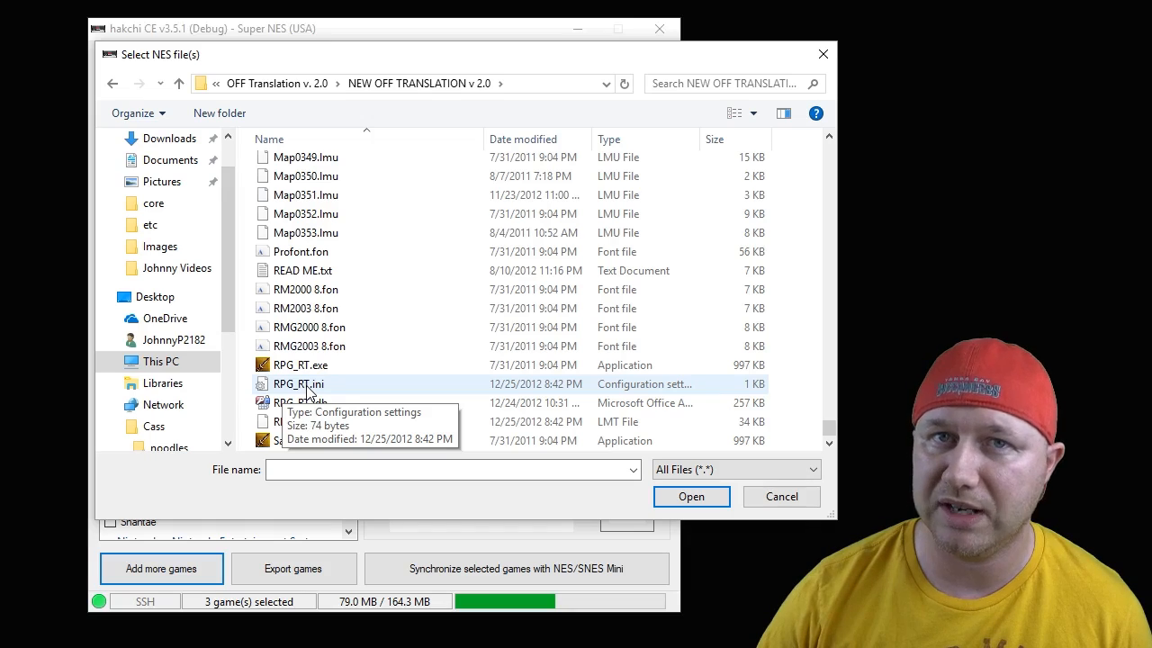
- Add RPG_RT.ini from the NEW OFF TRANSLATION v 2.0 folder as a new game
{"action": "left_click", "coordinate": [297, 384]}
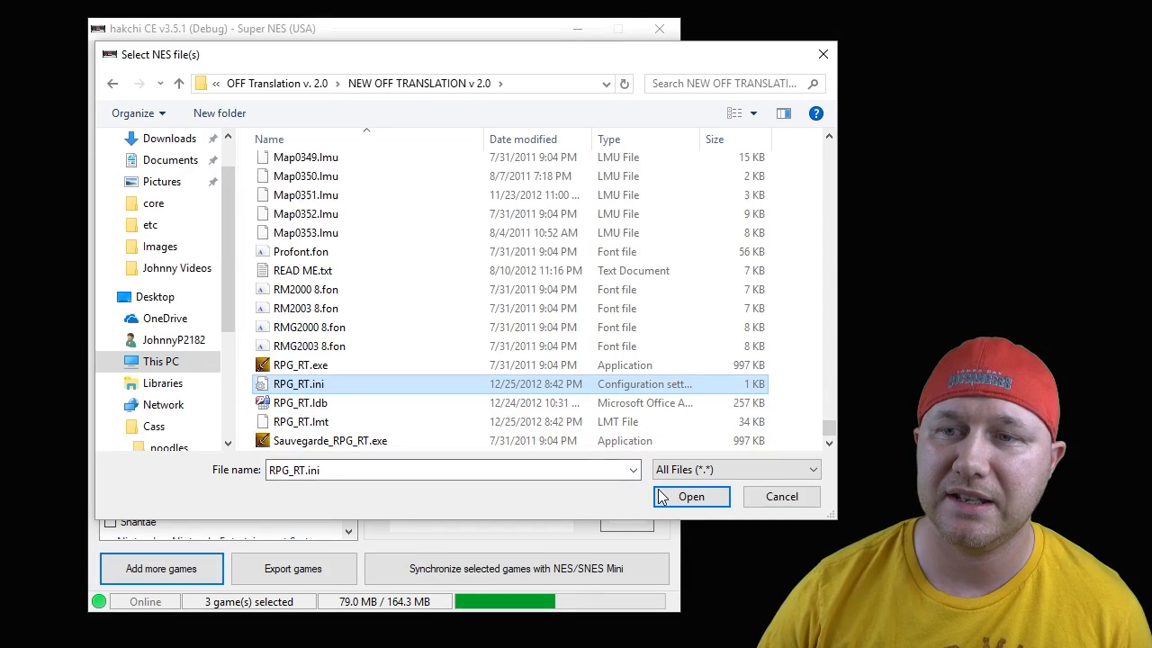
{"action": "left_click", "coordinate": [690, 495]}
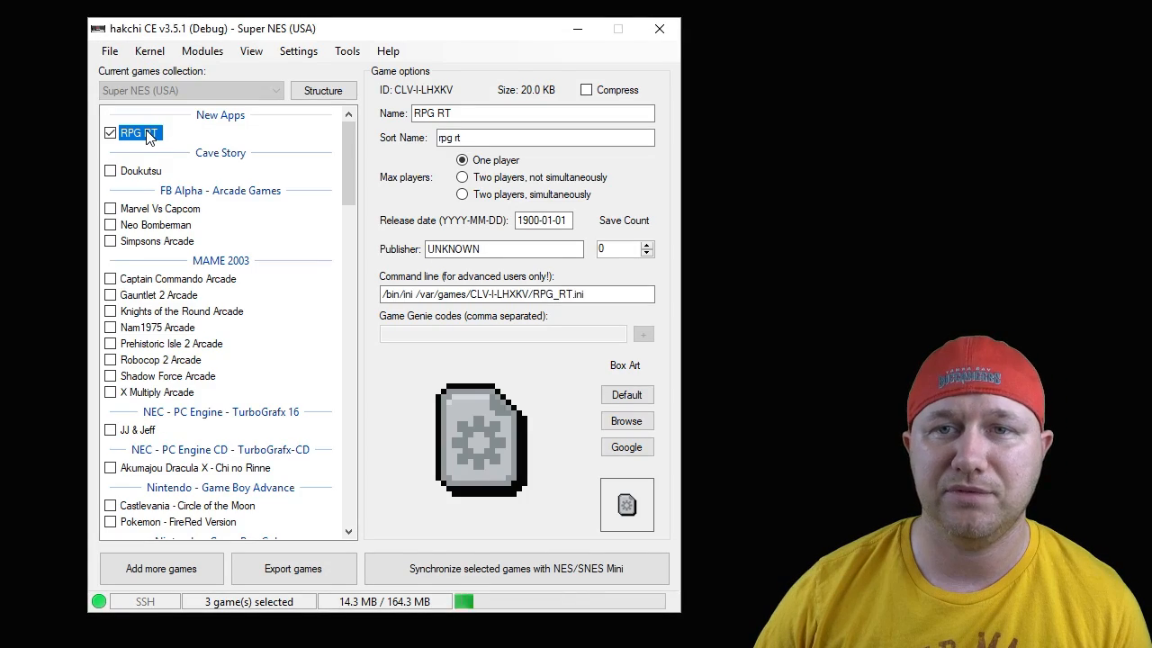
- Paste the OFF game files, minus RPG_RT.ini, into the CLV-I-LHXKV folder and close Explorer
{"action": "right_click", "coordinate": [140, 132]}
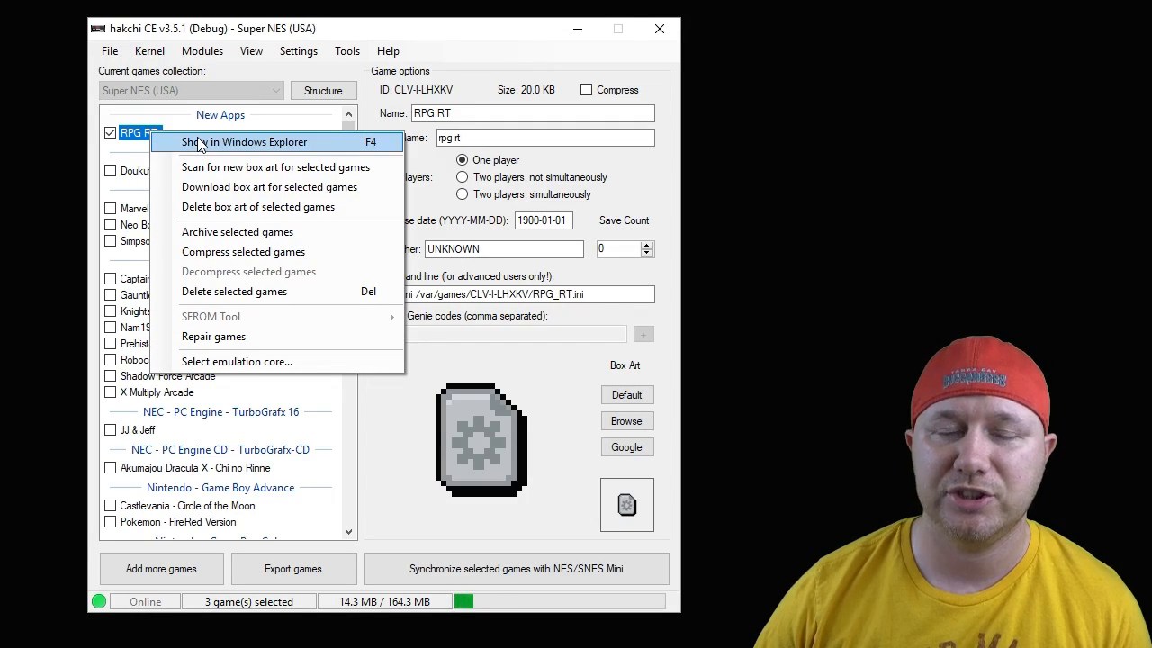
{"action": "left_click", "coordinate": [244, 141]}
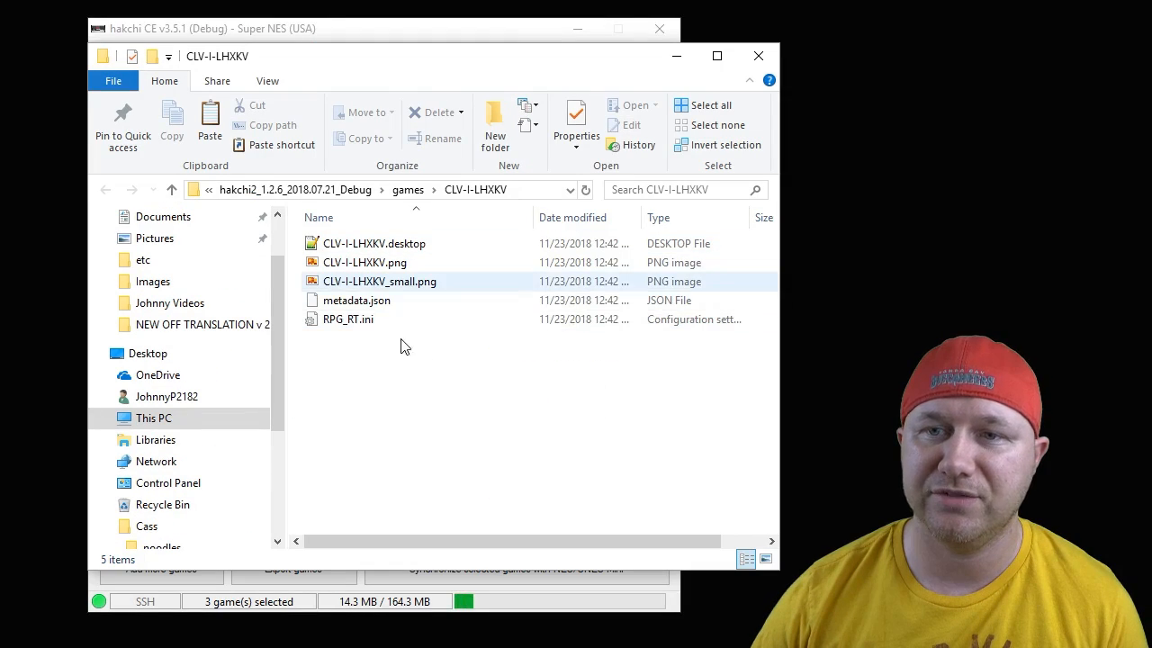
{"action": "mouse_move", "coordinate": [348, 319]}
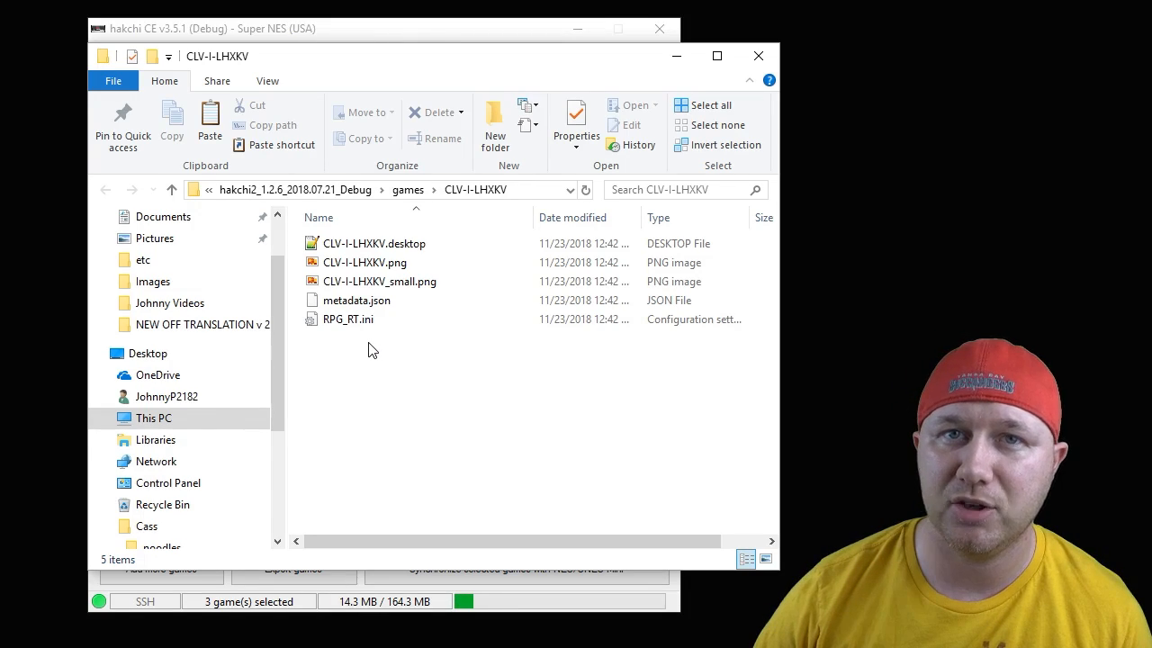
{"action": "left_click", "coordinate": [348, 319]}
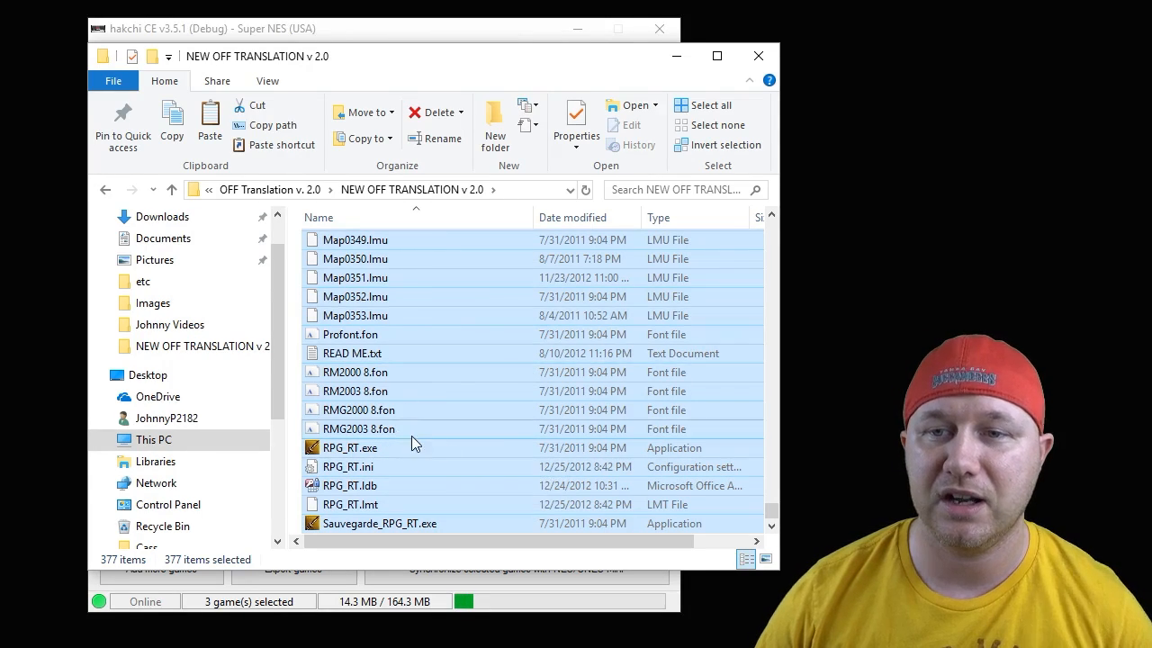
{"action": "mouse_move", "coordinate": [360, 466]}
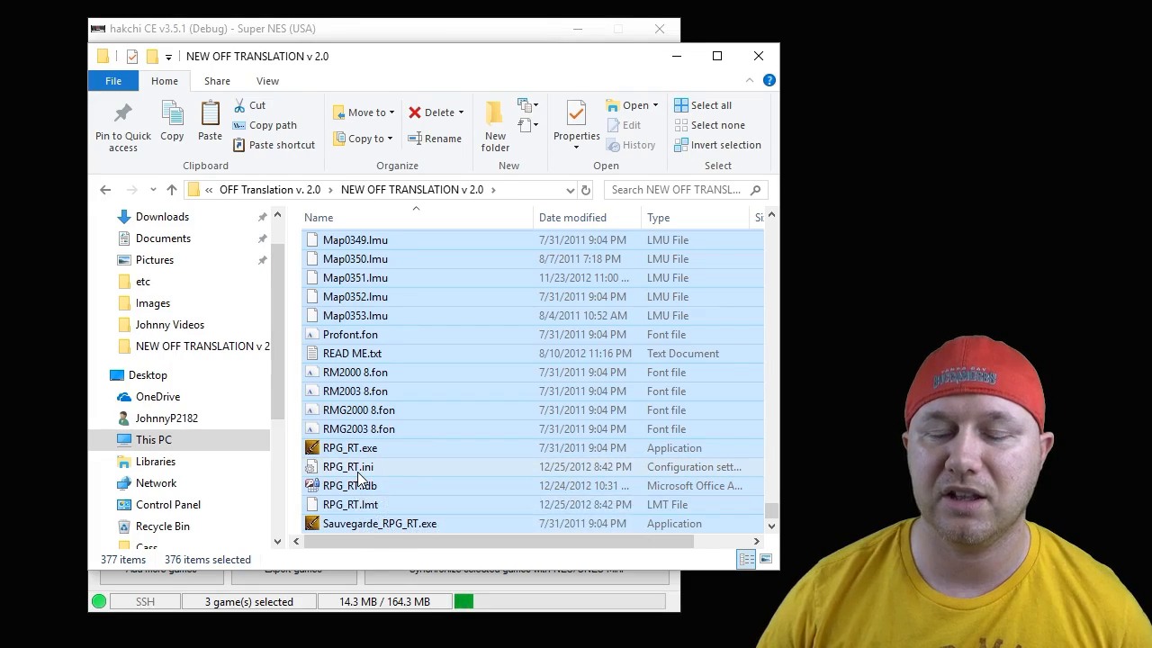
{"action": "mouse_move", "coordinate": [412, 414]}
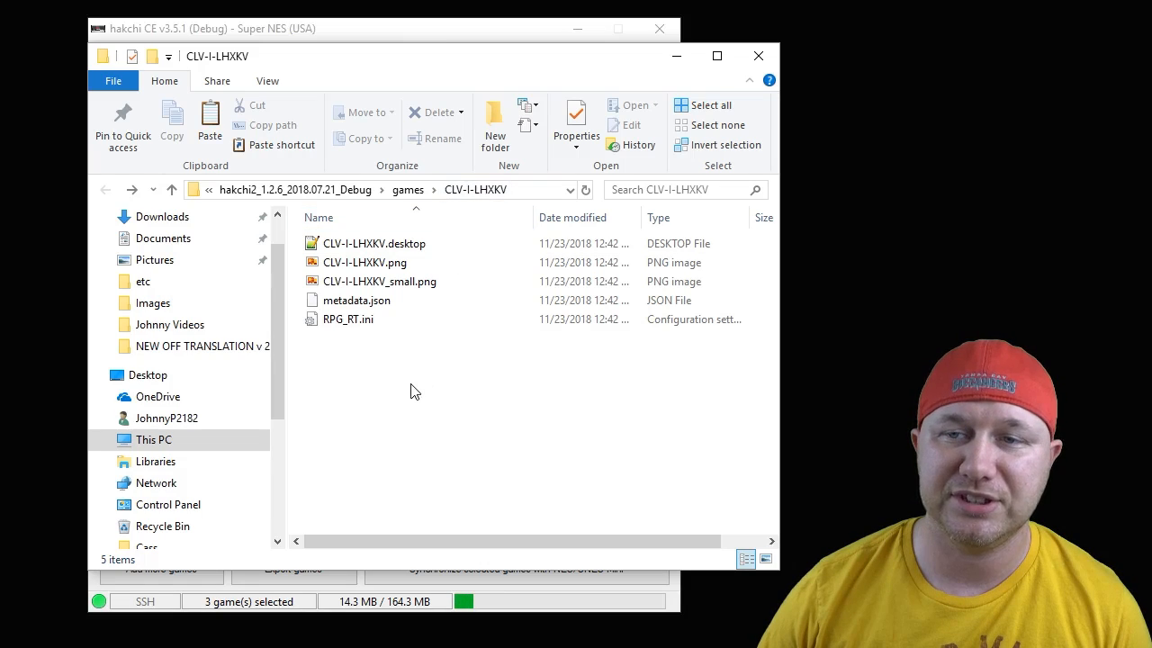
{"action": "right_click", "coordinate": [411, 391]}
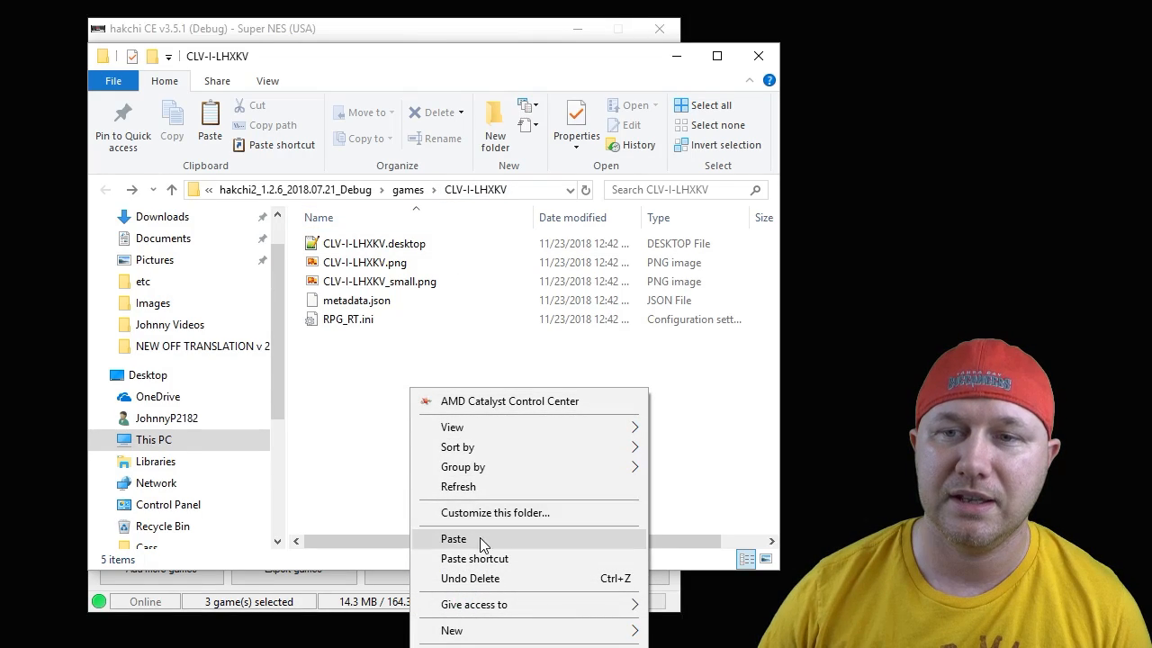
{"action": "left_click", "coordinate": [453, 539]}
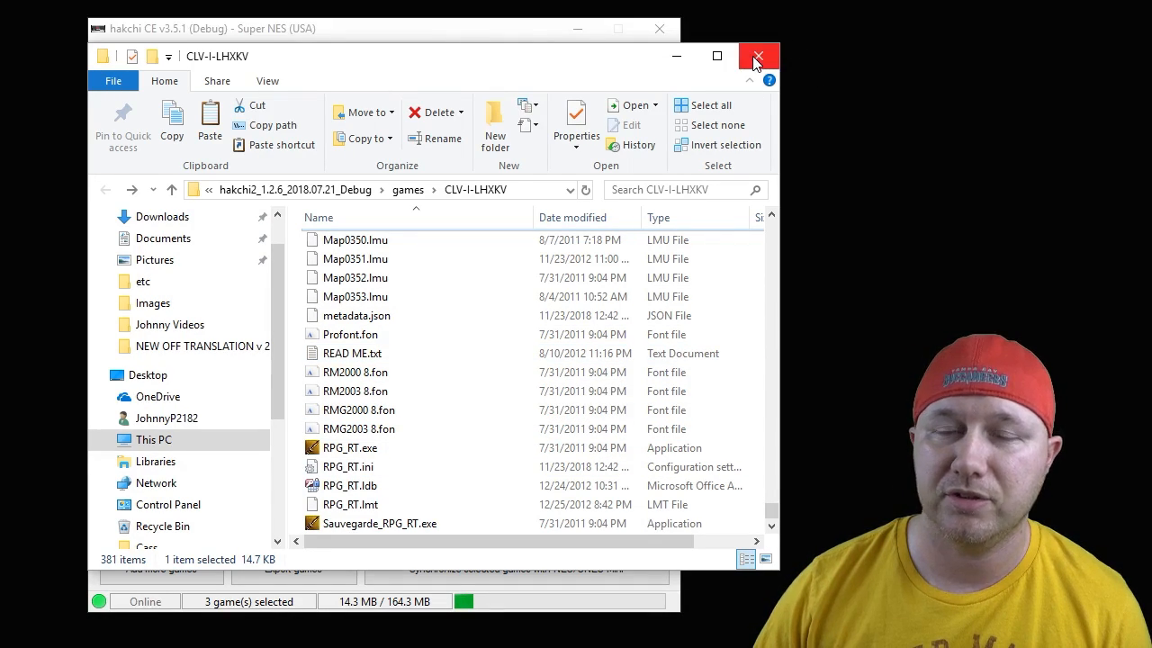
{"action": "left_click", "coordinate": [757, 56]}
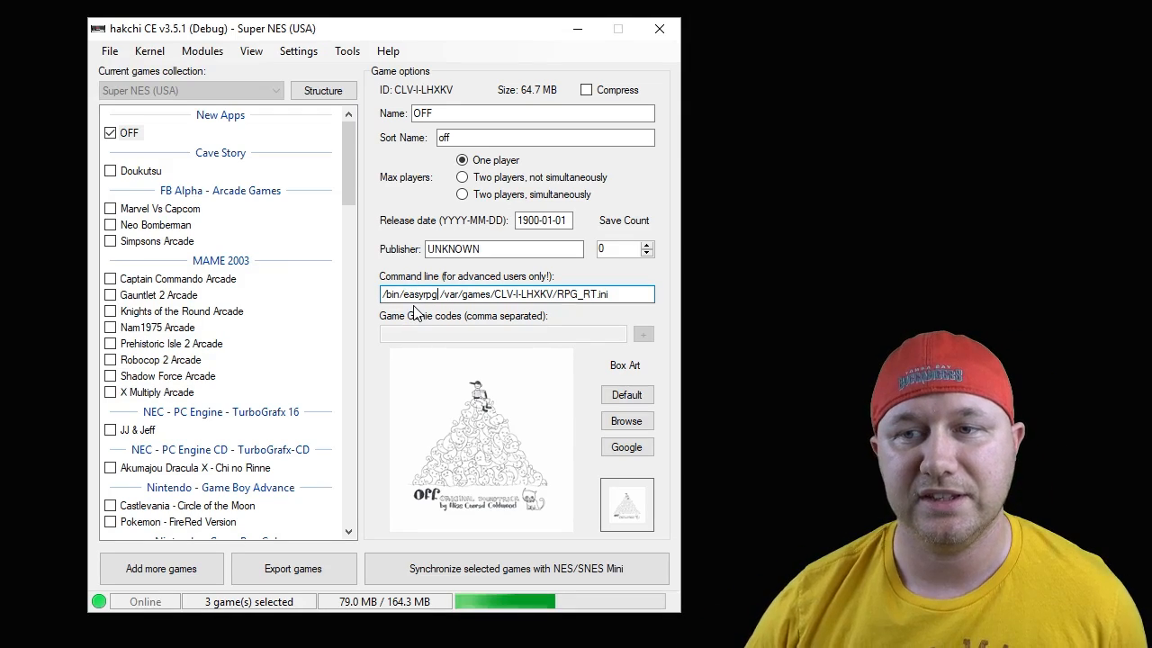
- Select OFF under the /bin/easyrpg group in the game list
{"action": "scroll", "scroll_direction": "down", "scroll_amount": 3}
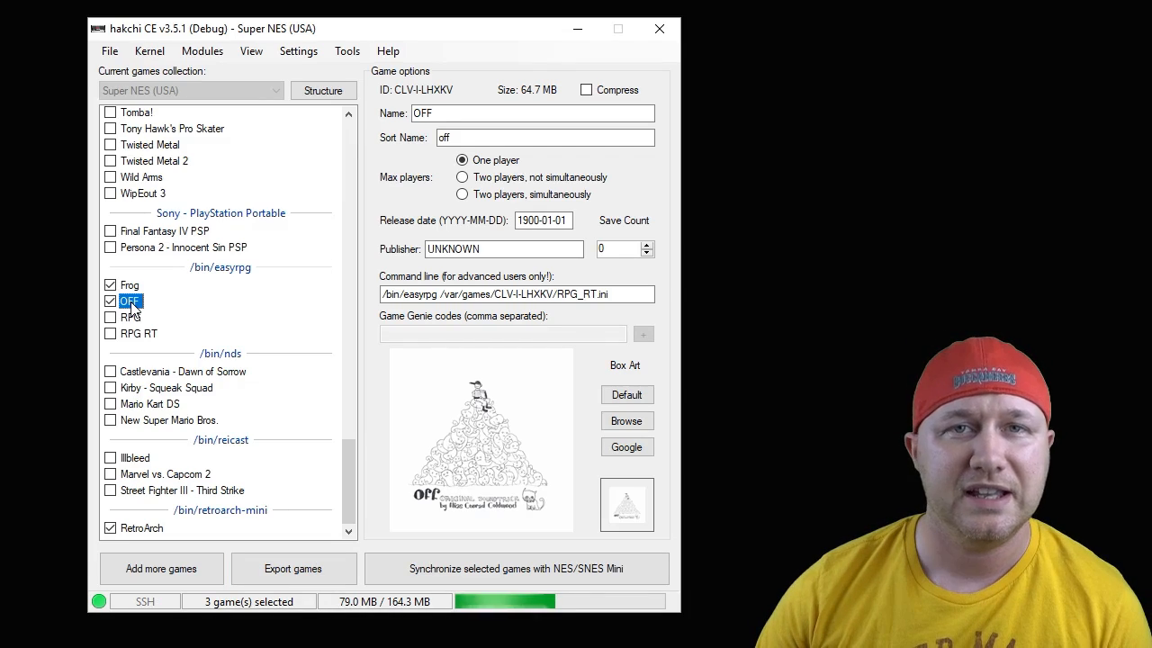
{"action": "left_click", "coordinate": [129, 284]}
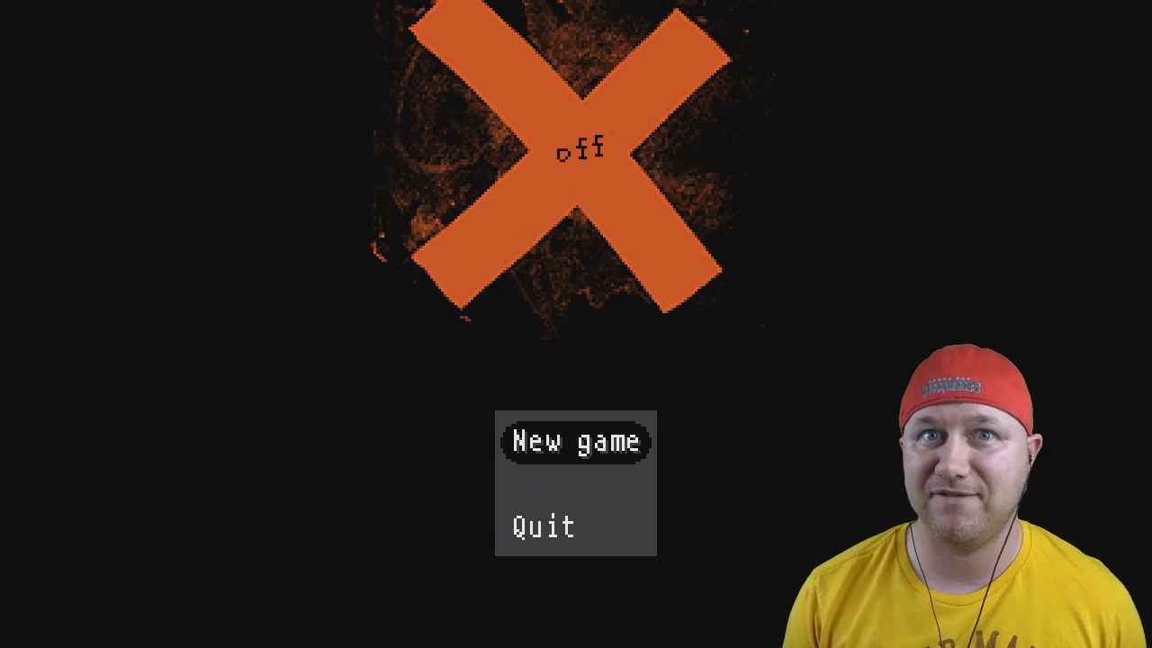
- Start a new OFF game, walk through the opening rooms, and accept entering zone 1
{"action": "left_click", "coordinate": [574, 442]}
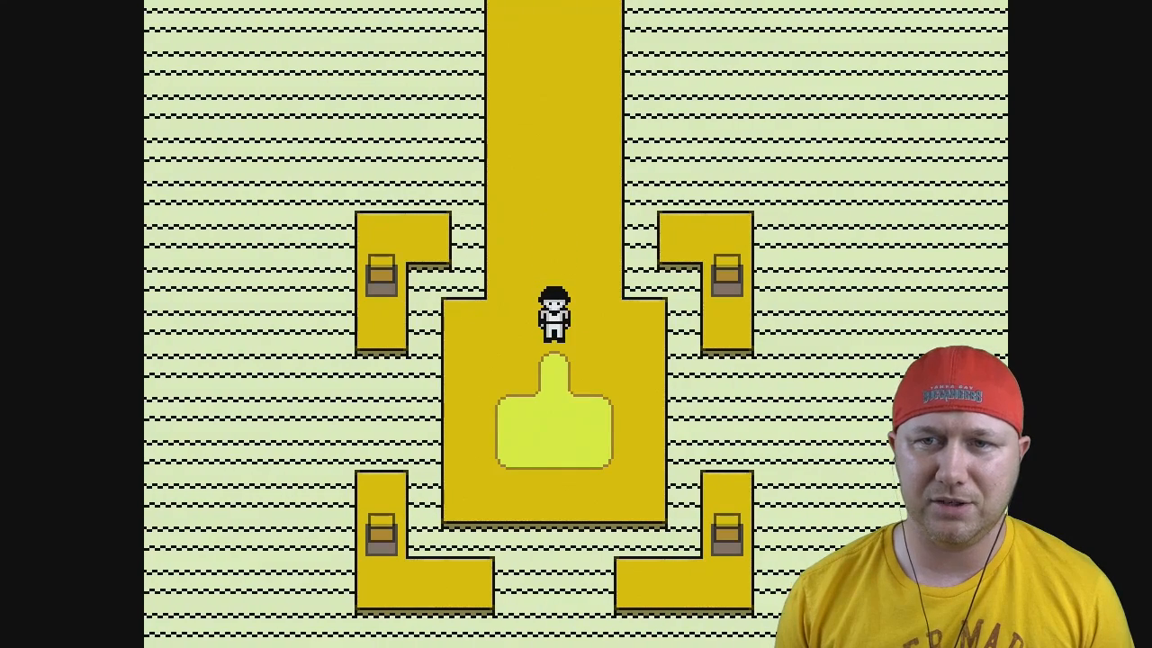
{"action": "key", "text": "up"}
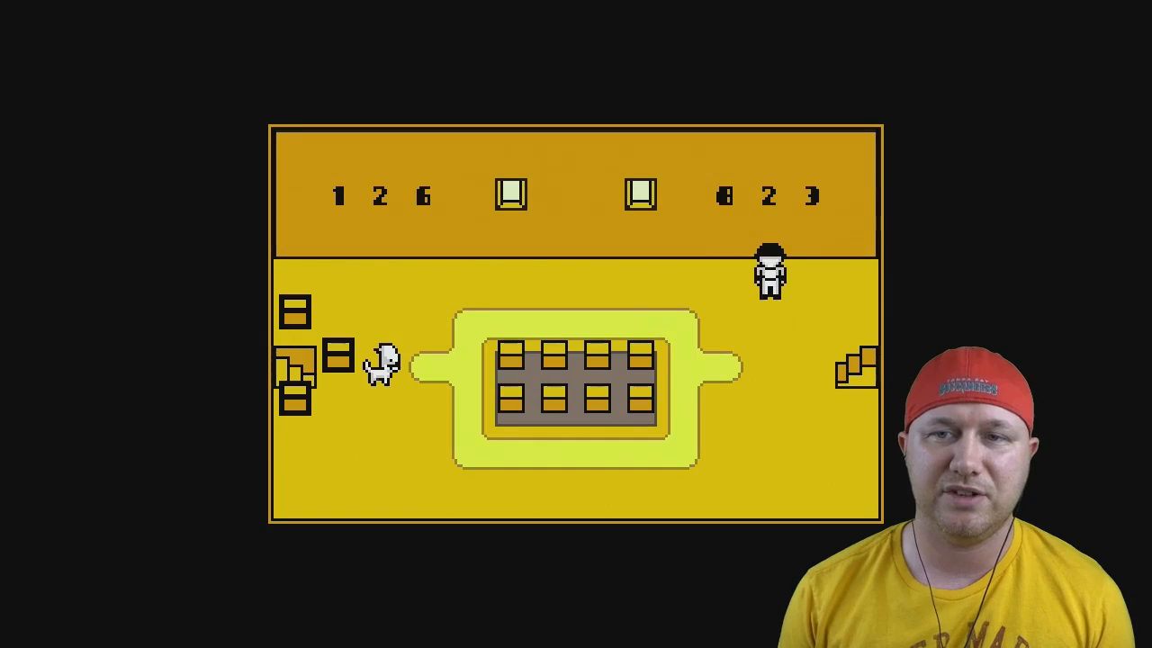
{"action": "key", "text": "Left"}
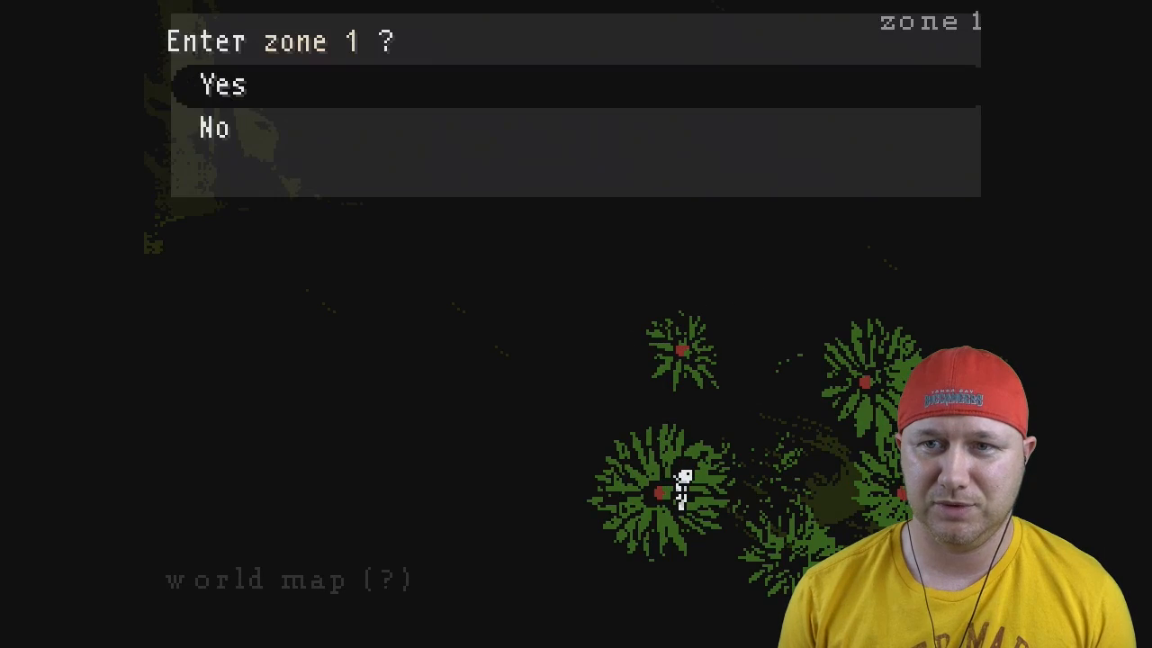
{"action": "left_click", "coordinate": [220, 84]}
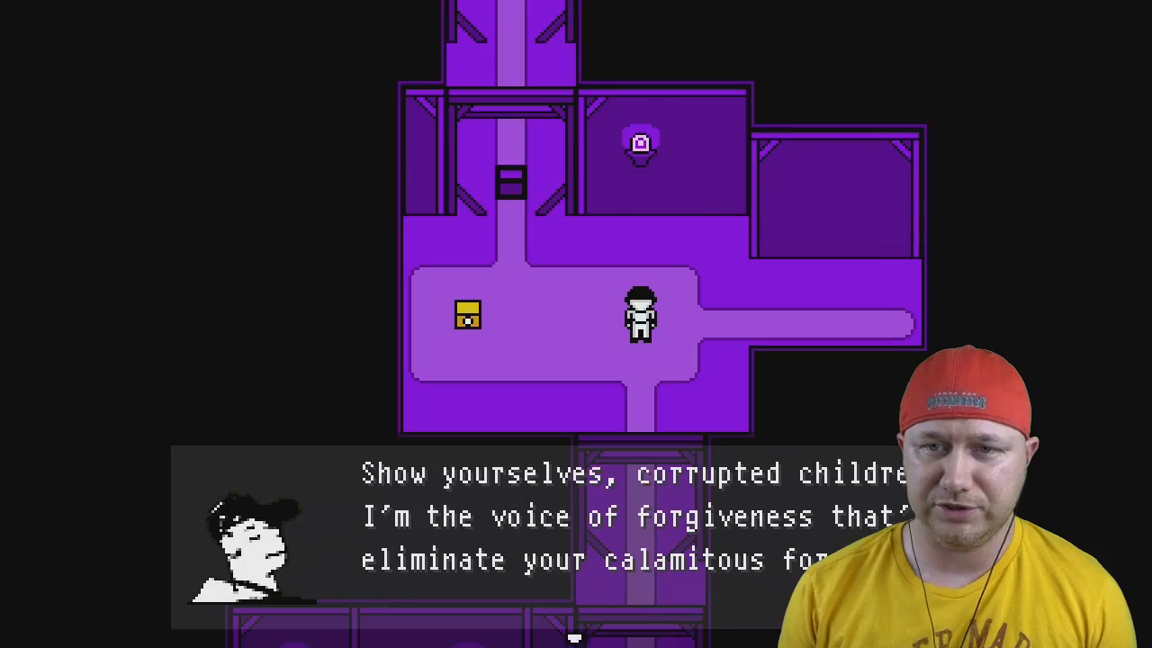